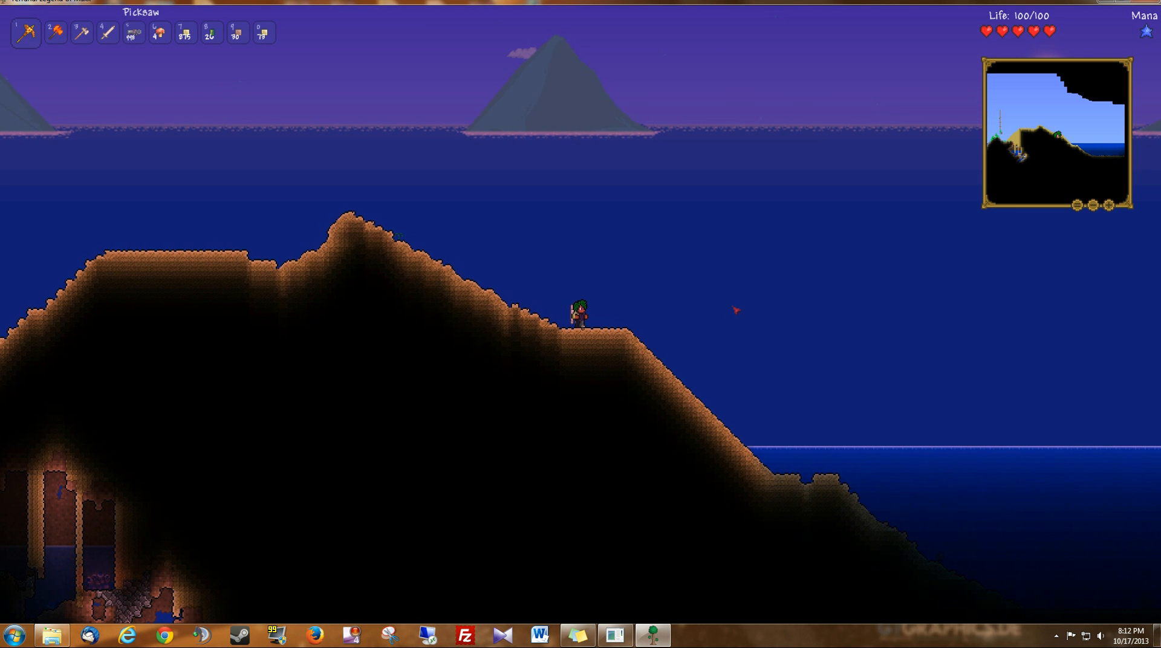
left_click(735, 310)
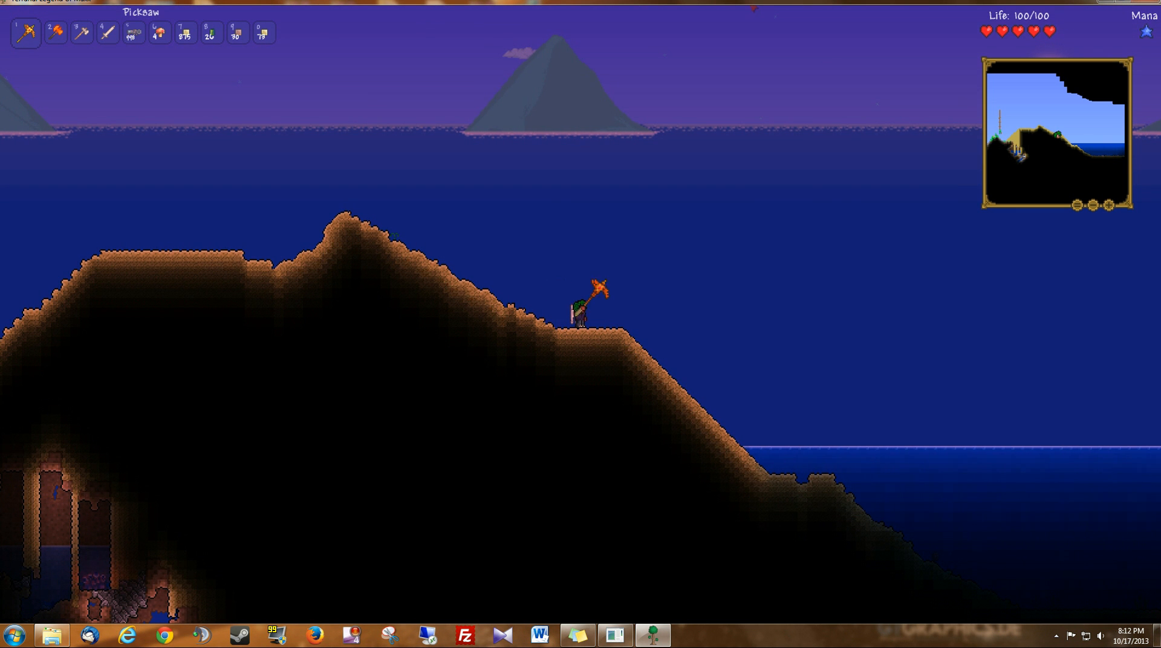